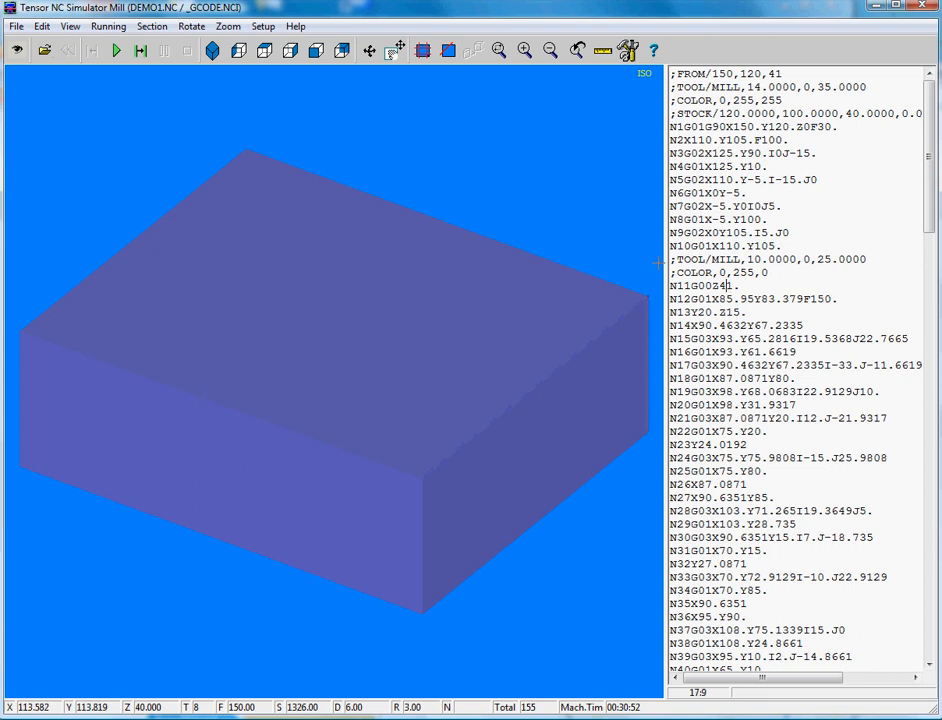
mouse_move(386, 203)
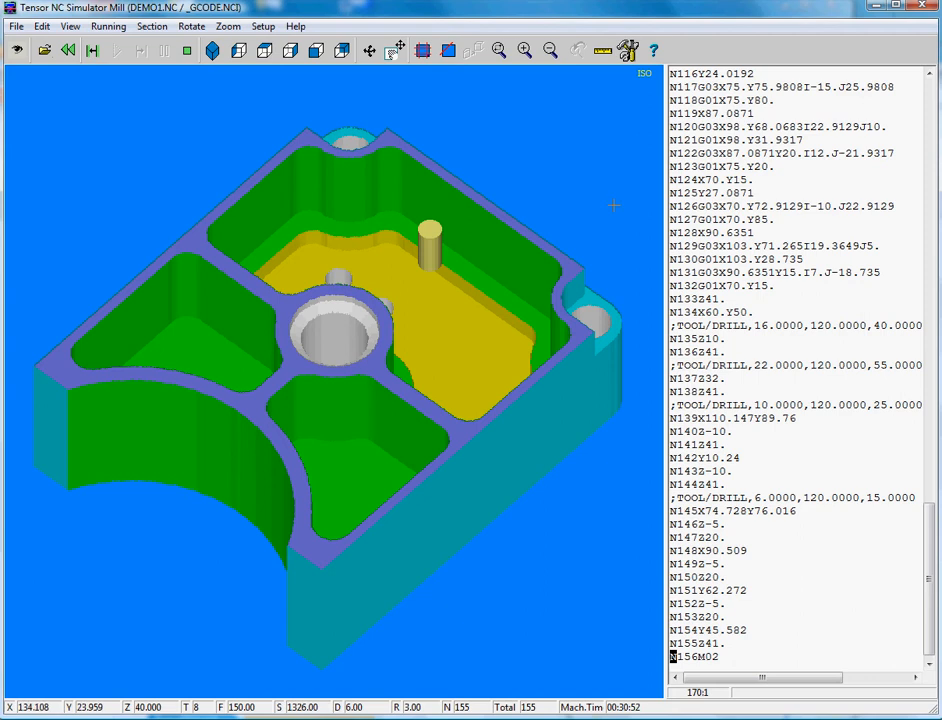
Open the Measurement dialog and move it up beside the machined part
left_click(601, 50)
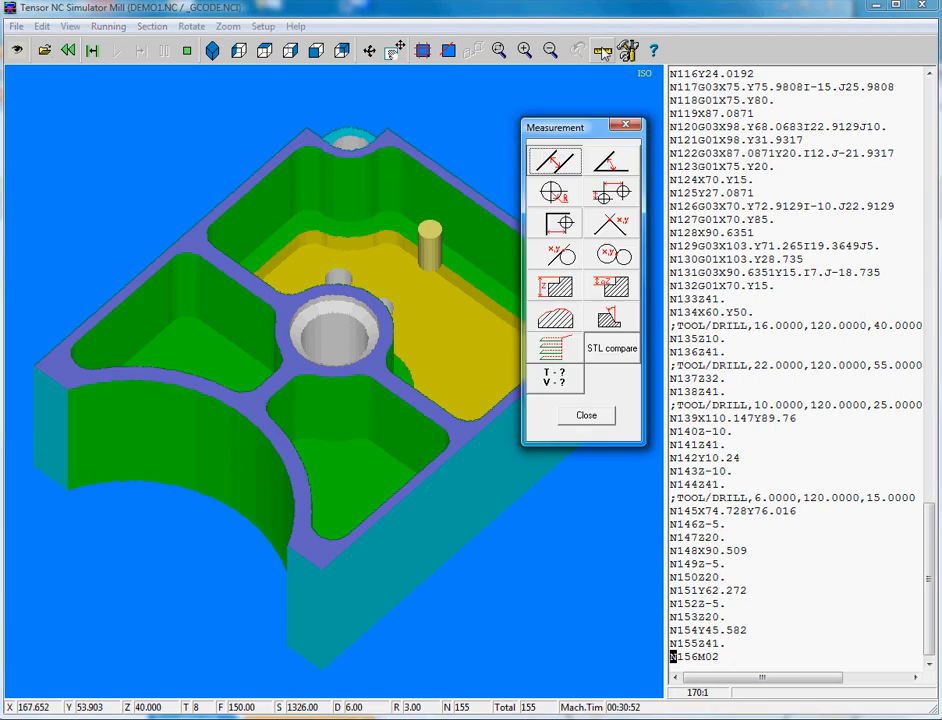
mouse_move(555, 192)
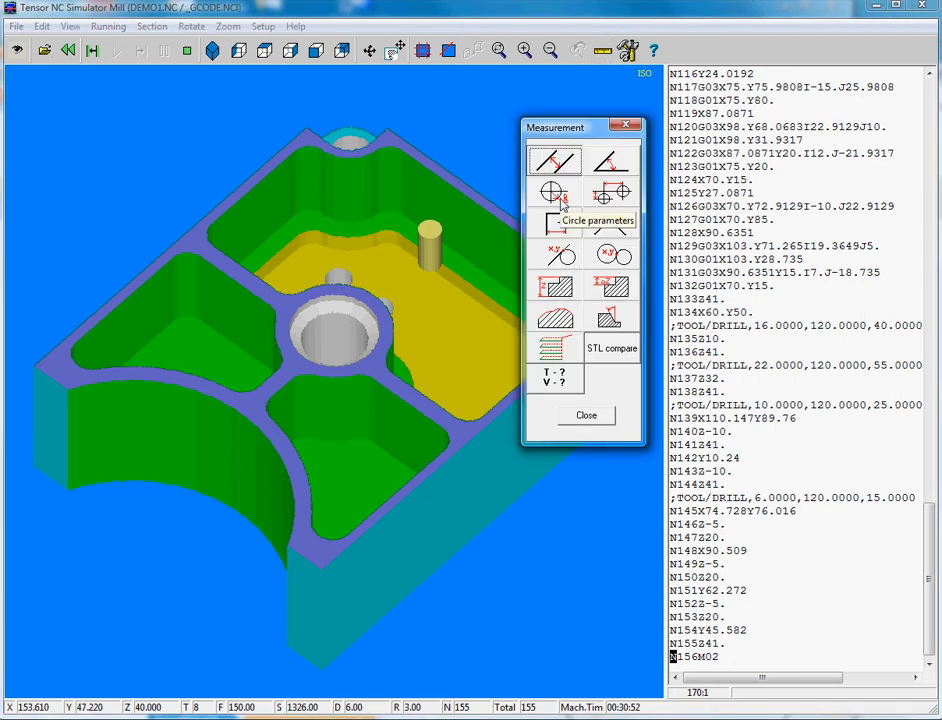
left_click_drag(583, 127, 472, 152)
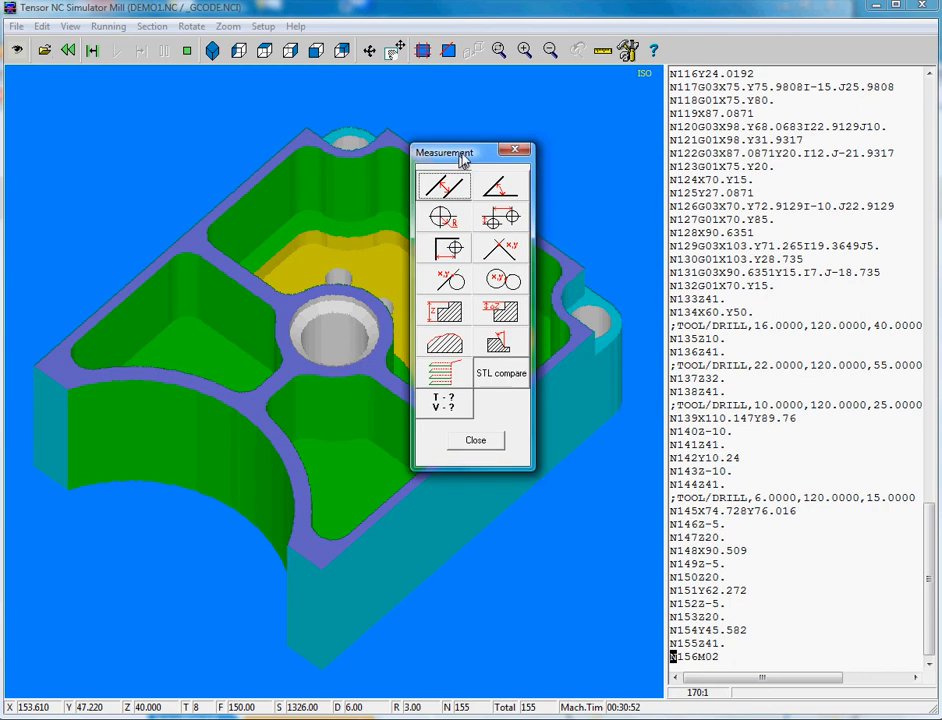
left_click_drag(444, 152, 554, 86)
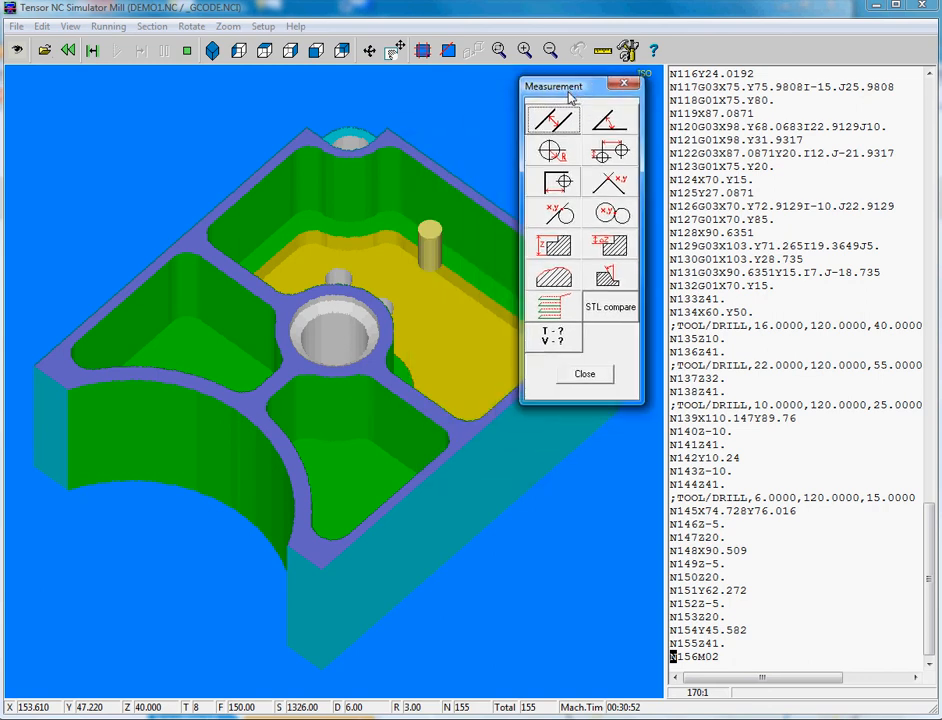